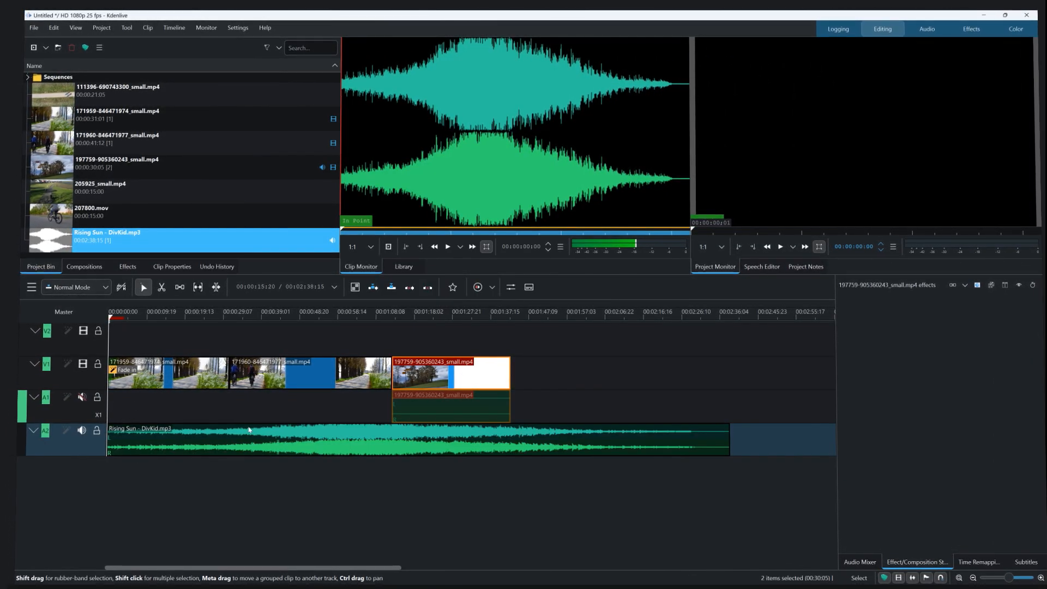
Step: Switch from the Kdenlive timeline to the browser showing the DaVinci Resolve product page
{"action": "left_click", "coordinate": [293, 438]}
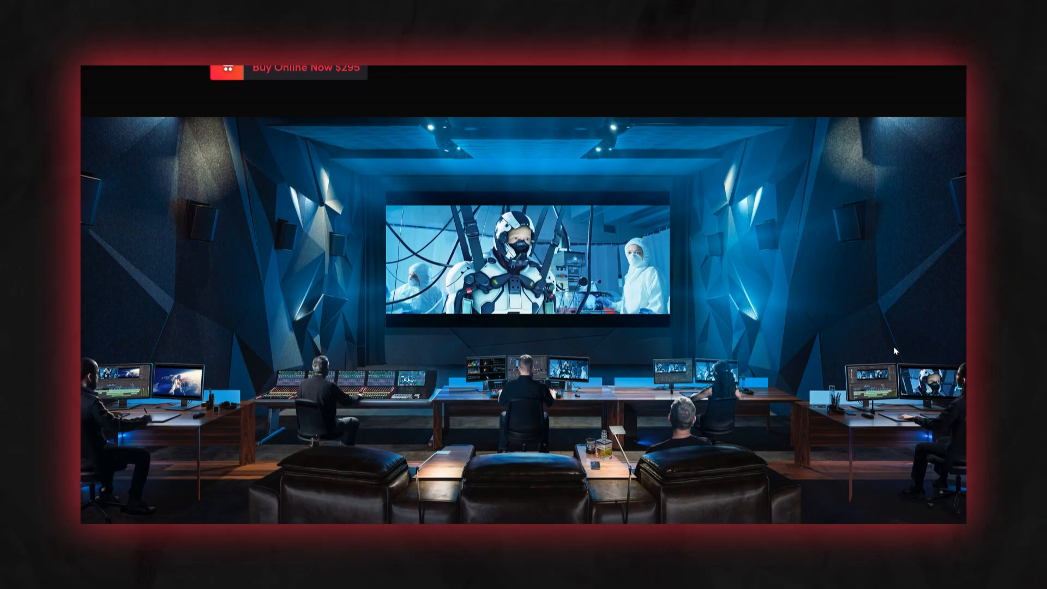
Step: Scroll the DaVinci Resolve page down to the What's New in DaVinci Resolve 20 section
{"action": "scroll", "scroll_direction": "down", "scroll_amount": 3}
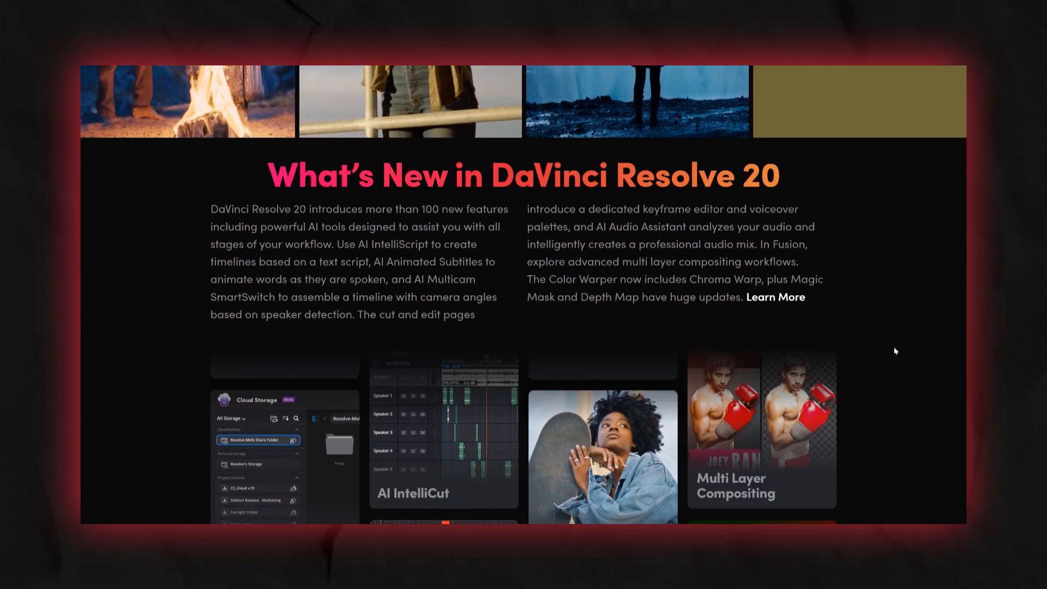
{"action": "scroll", "scroll_direction": "down", "scroll_amount": 3}
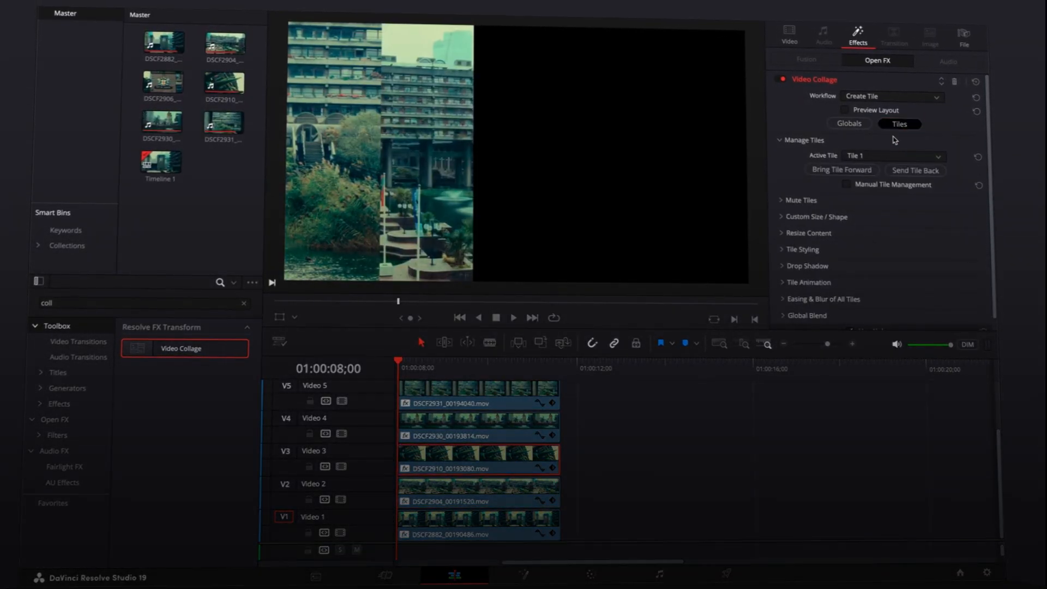
Step: Show the Video Collage's Globals layout with five clip columns, then move to the Color page
{"action": "left_click", "coordinate": [849, 123]}
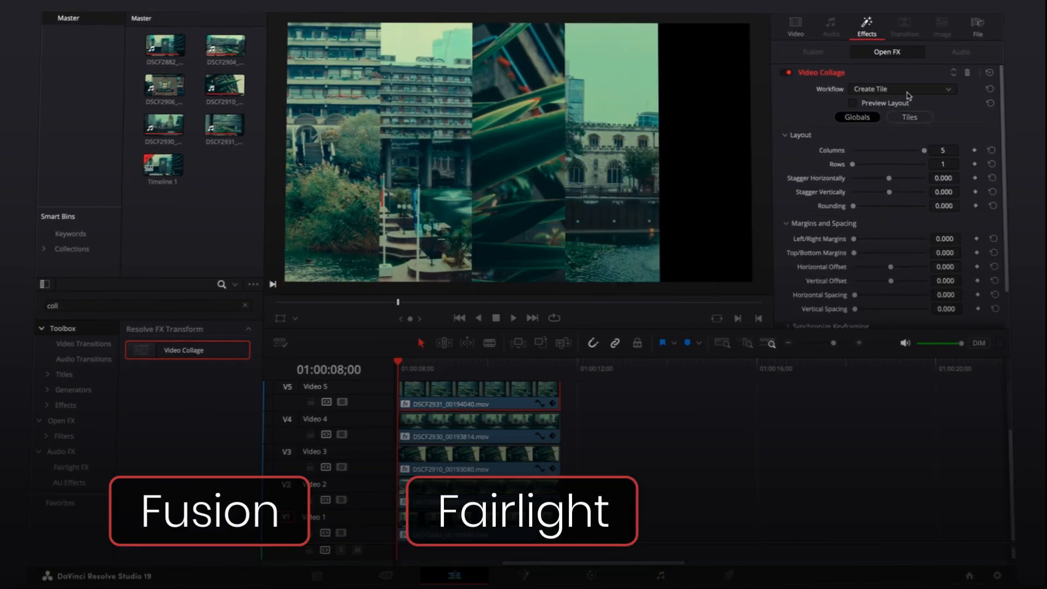
{"action": "left_click", "coordinate": [910, 117]}
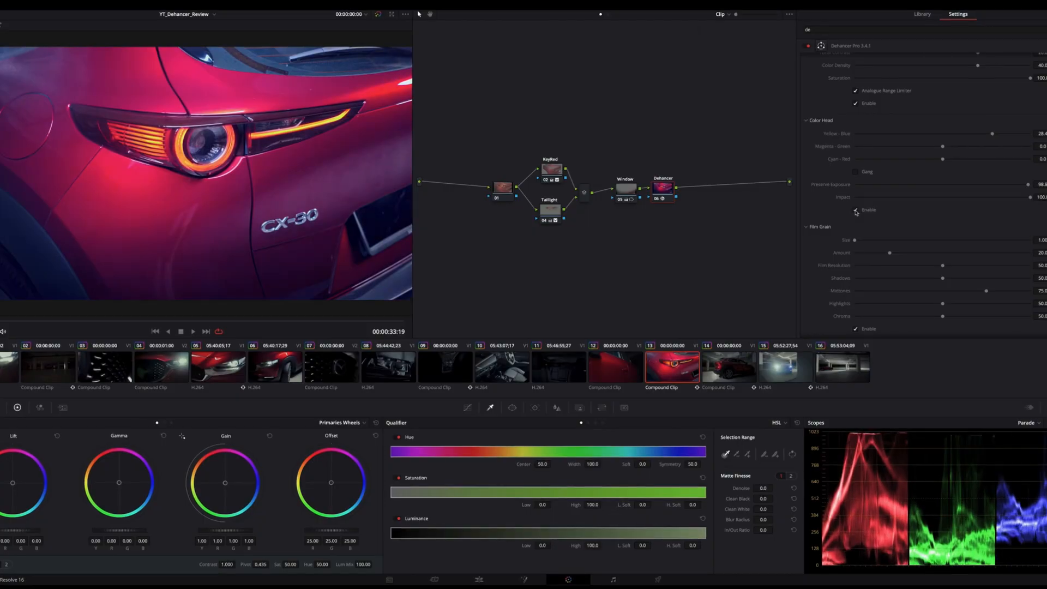
Step: Scroll the DaVinci Resolve page past the Cut section down to the Color section
{"action": "scroll", "scroll_direction": "down", "scroll_amount": 3}
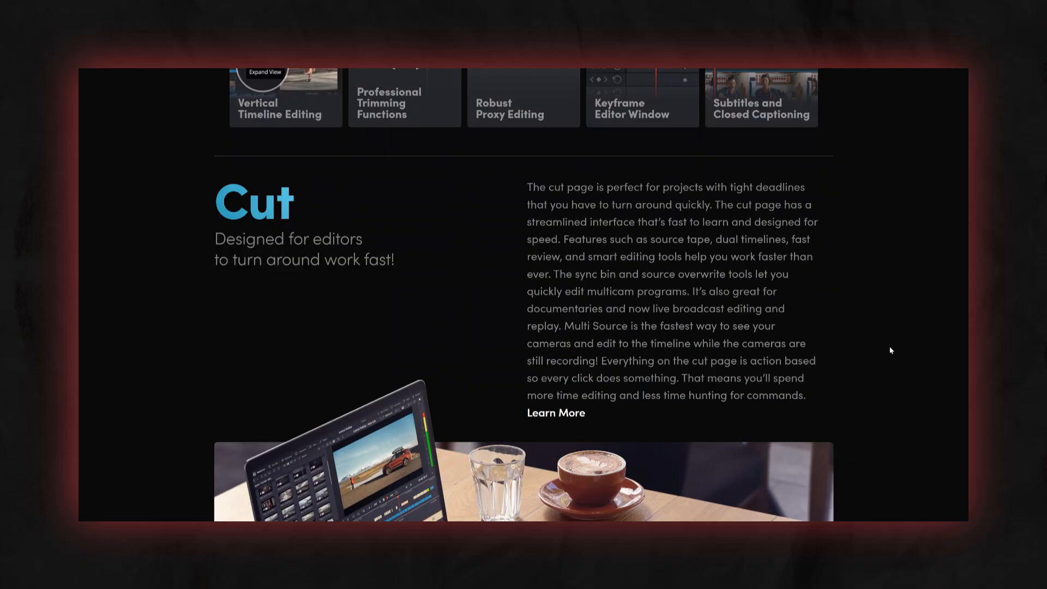
{"action": "scroll", "scroll_direction": "down", "scroll_amount": 3}
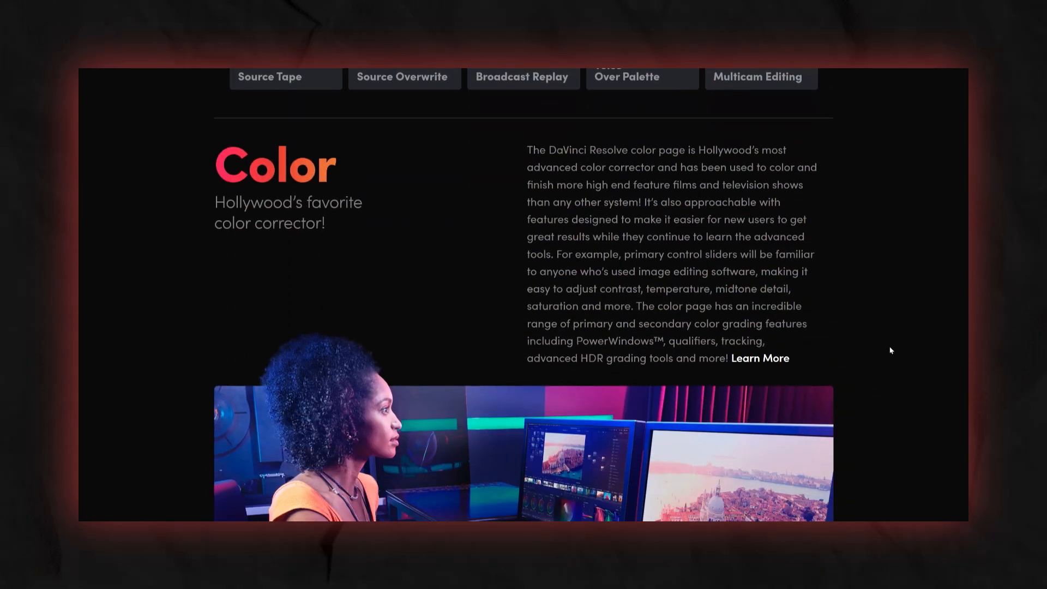